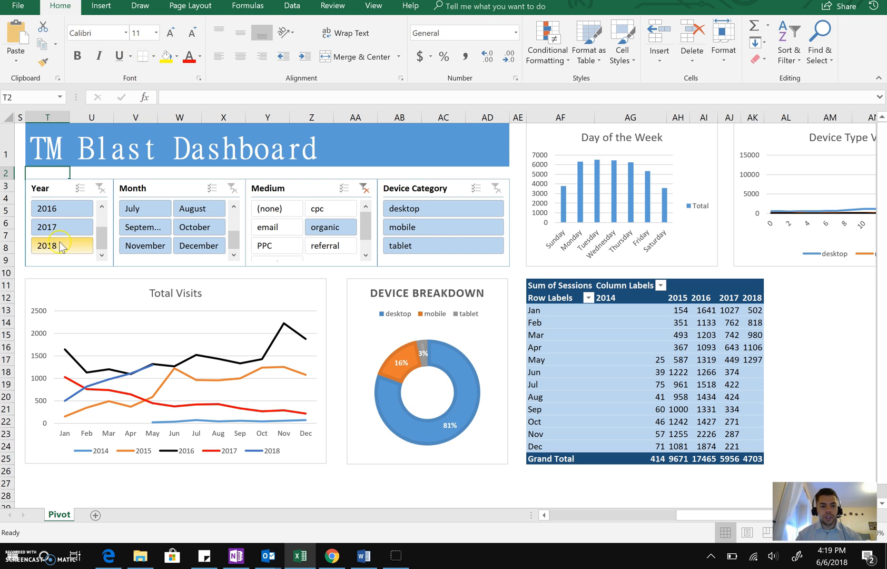
Select 2015, 2016 and 2017 in the Year slicer to filter the dashboard
click(61, 226)
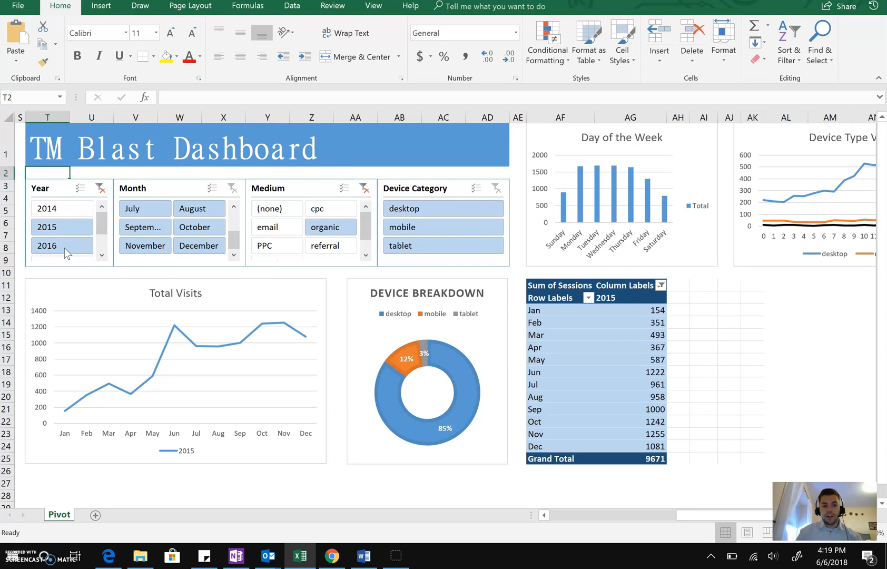
click(48, 245)
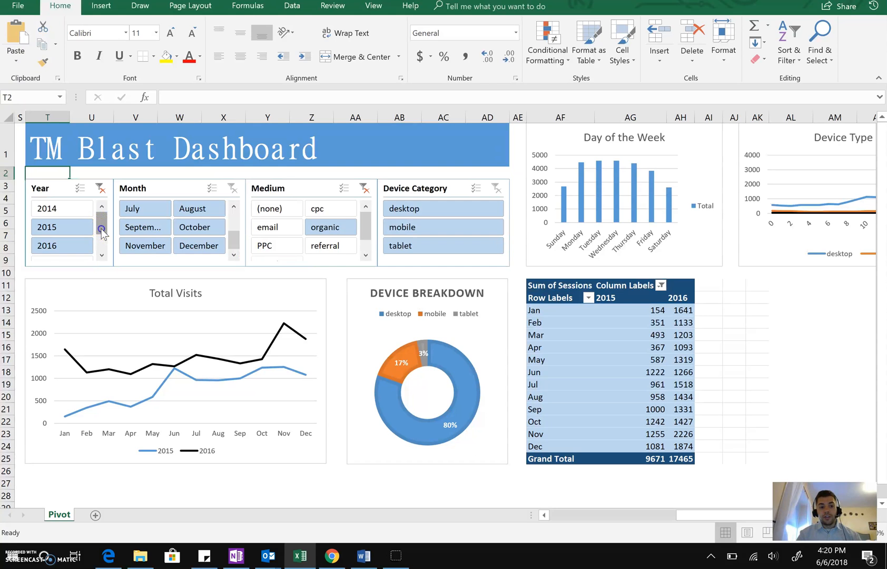
click(102, 256)
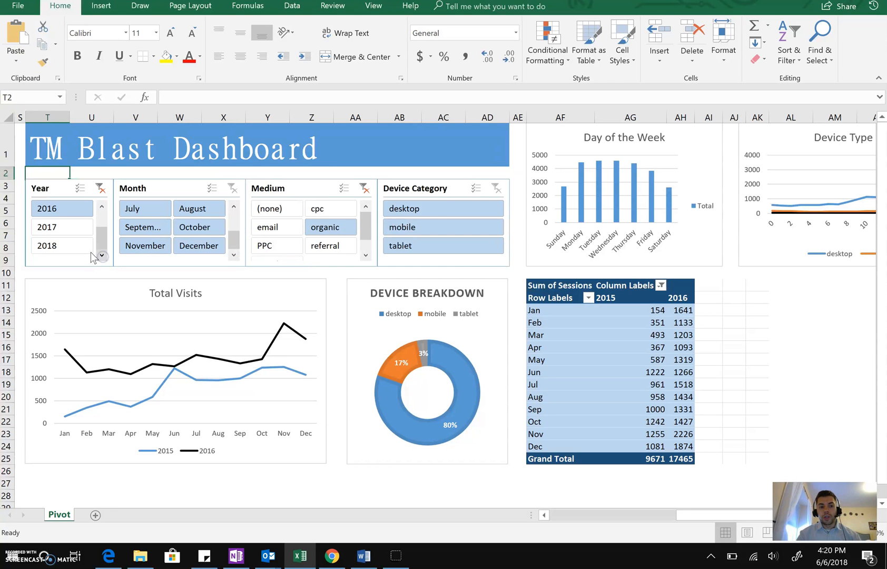
click(60, 226)
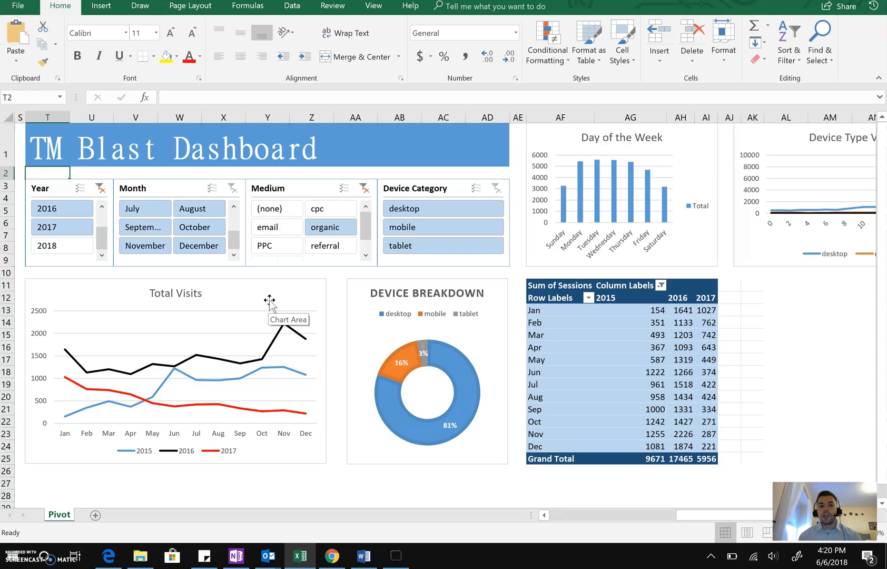
mouse_move(262, 410)
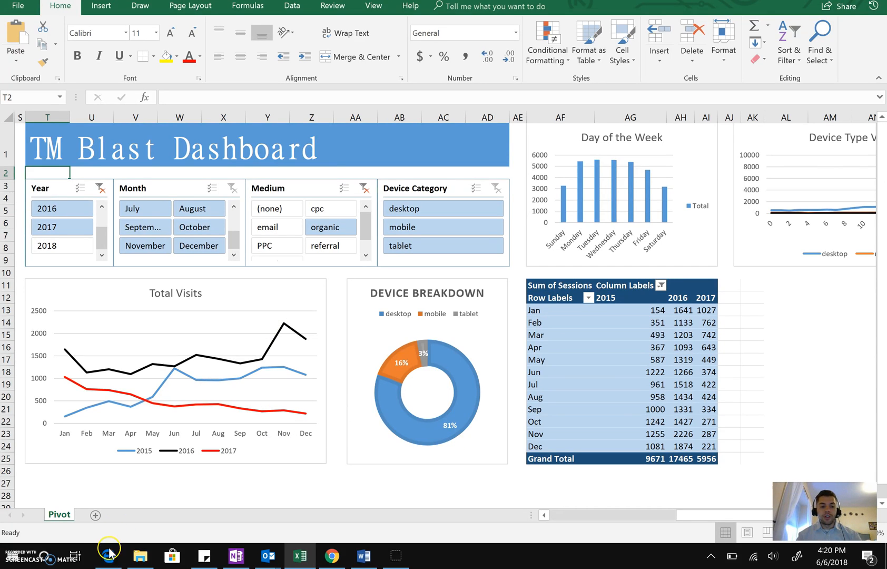
mouse_move(108, 557)
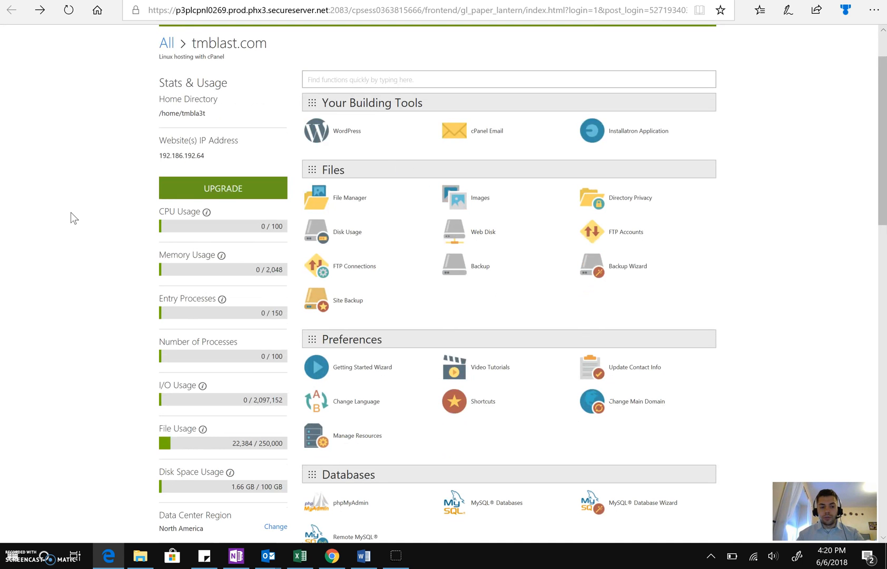
Go to Awstats under the cPanel Metrics section
scroll(down, 3)
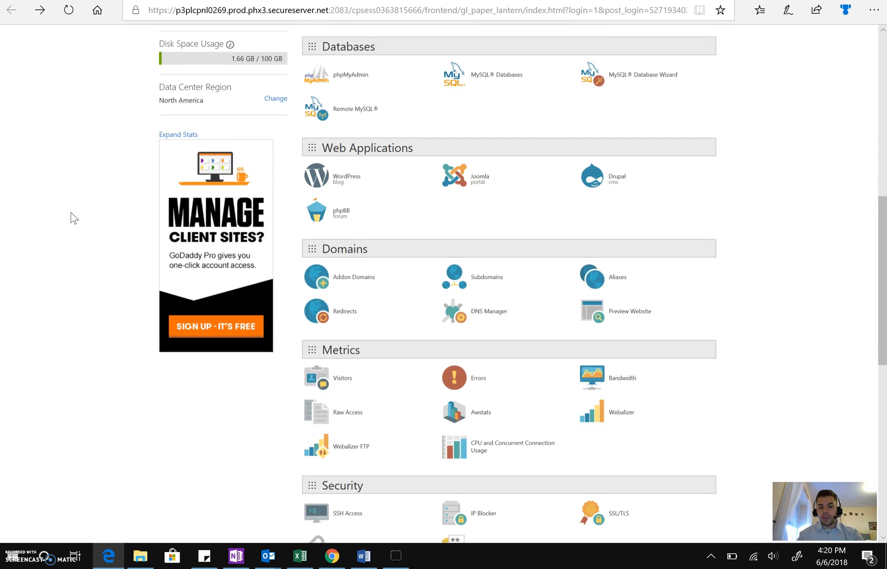
scroll(down, 3)
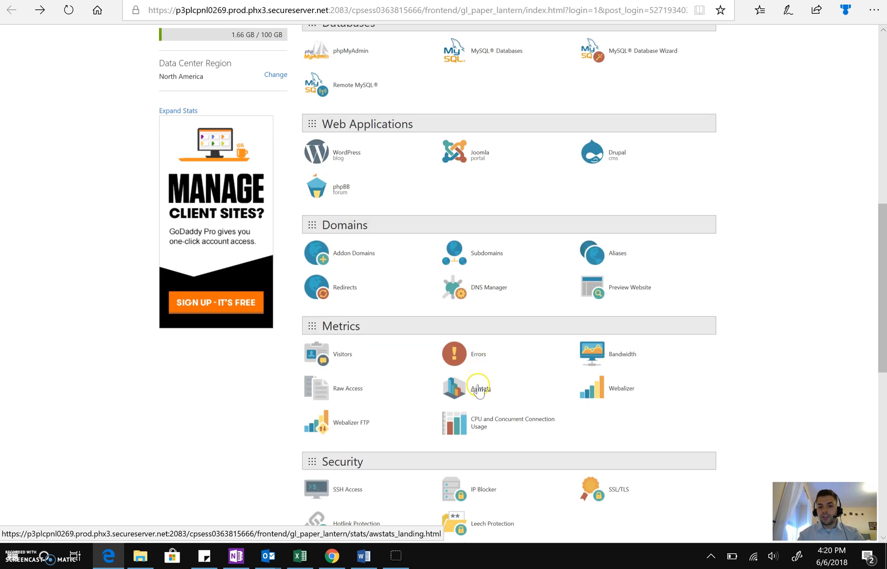
click(479, 388)
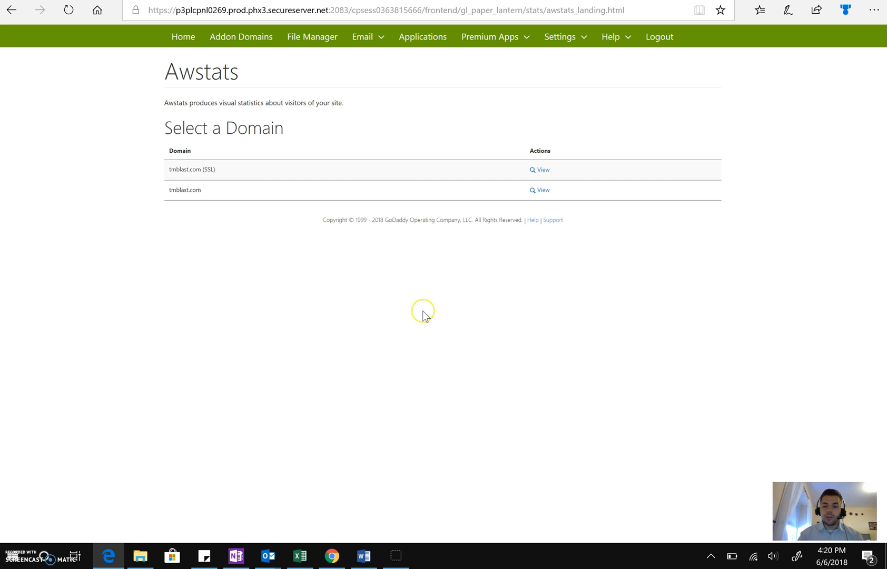
mouse_move(424, 316)
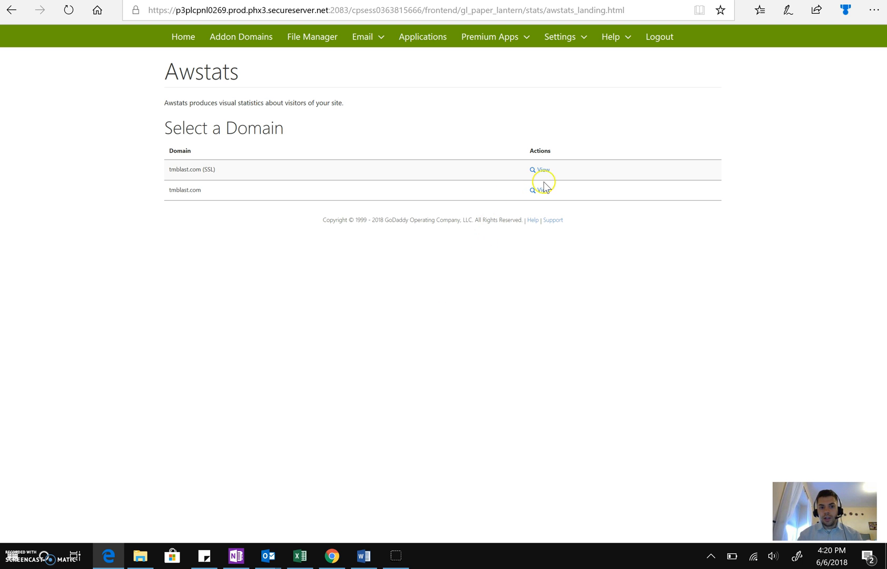
View the tmblast.com AWStats report for the May 2017 period
click(539, 168)
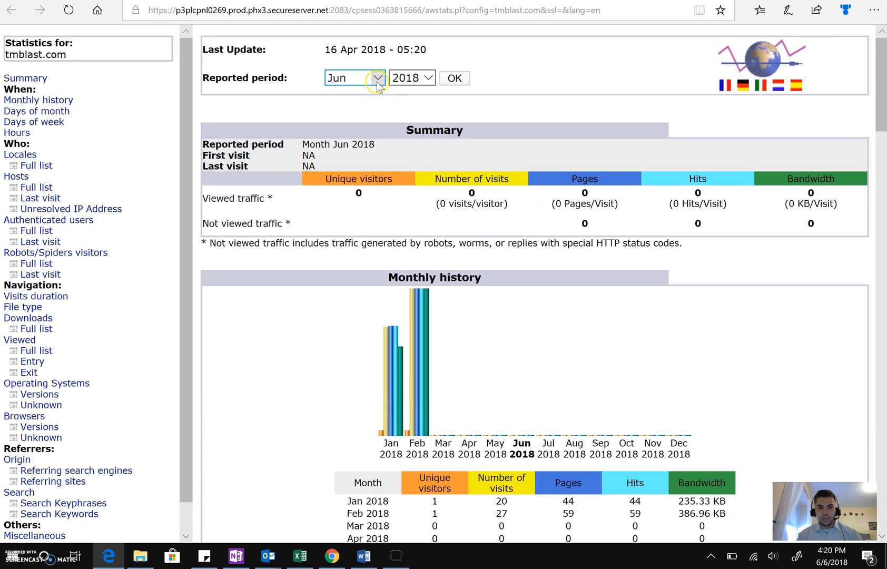
click(377, 78)
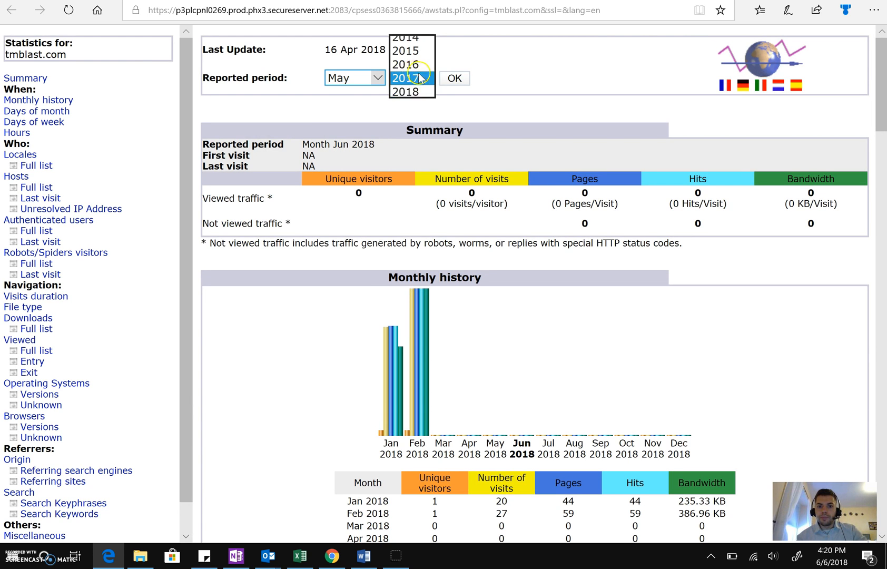
click(454, 78)
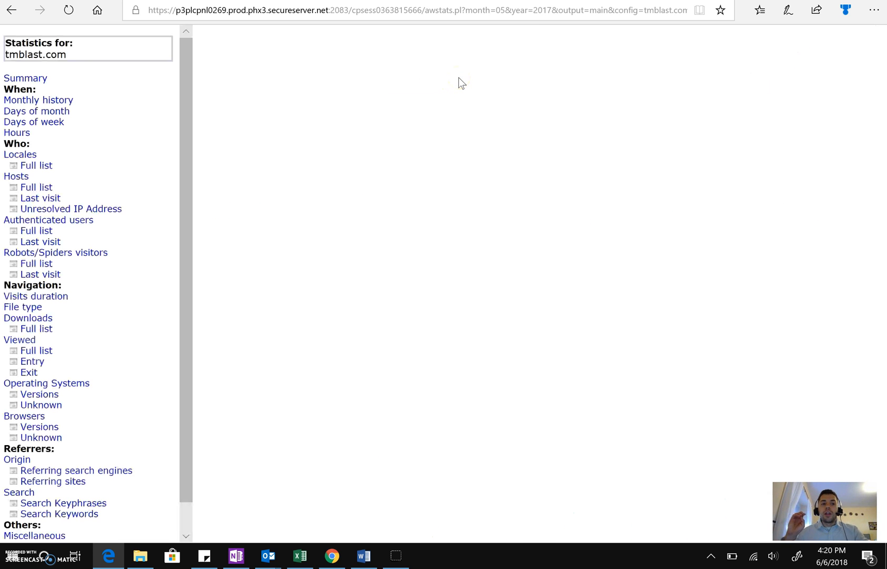
click(453, 78)
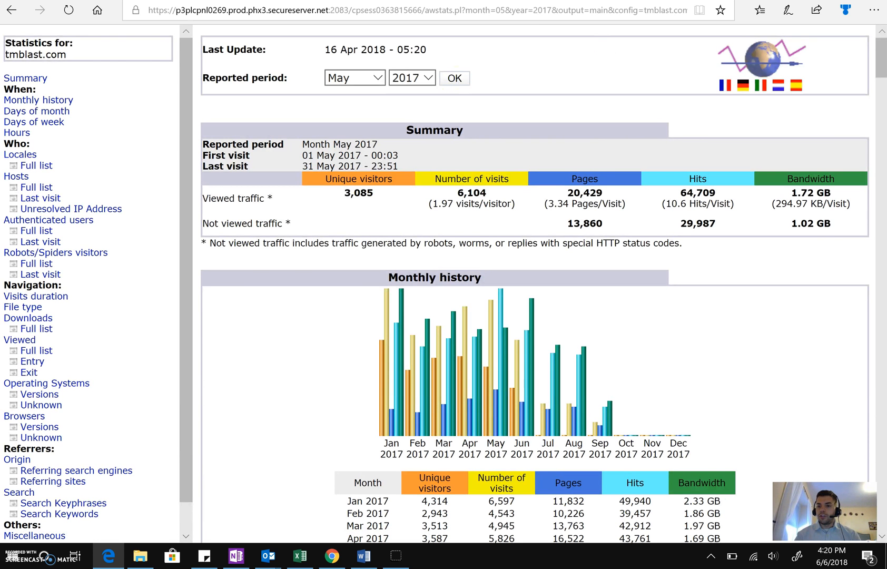
scroll(down, 3)
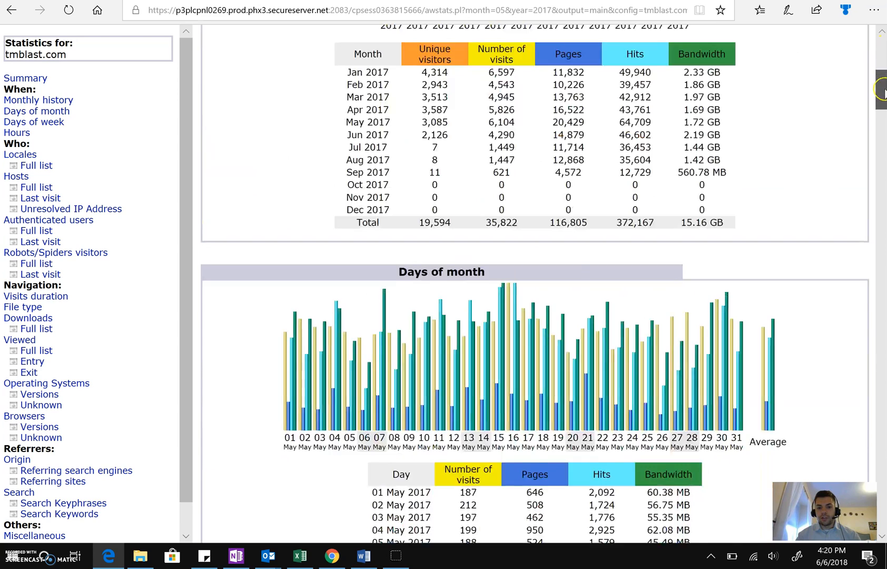
scroll(down, 3)
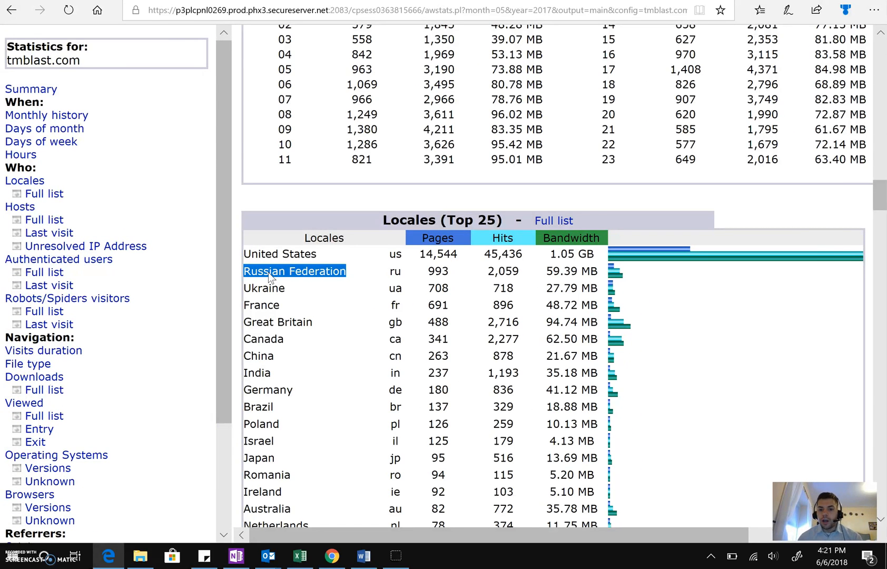
click(428, 193)
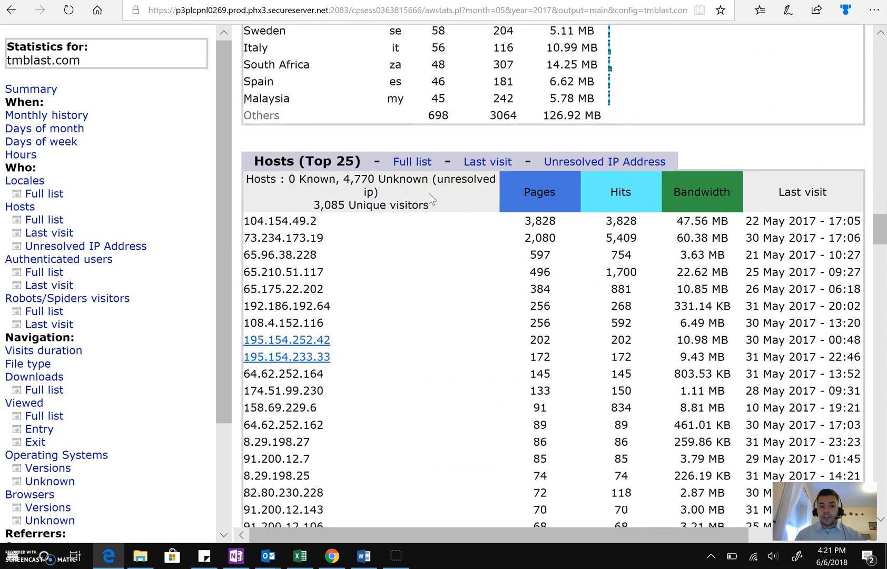
scroll(down, 3)
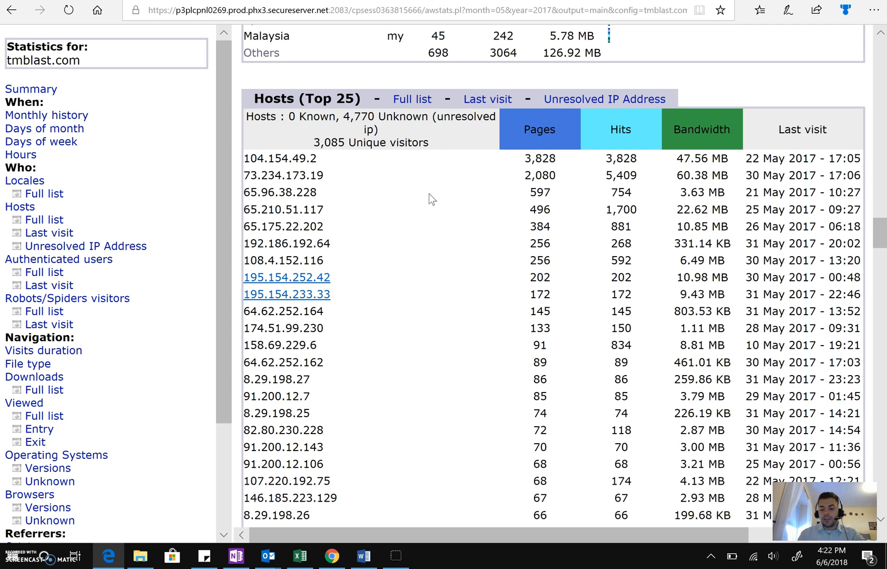
scroll(down, 3)
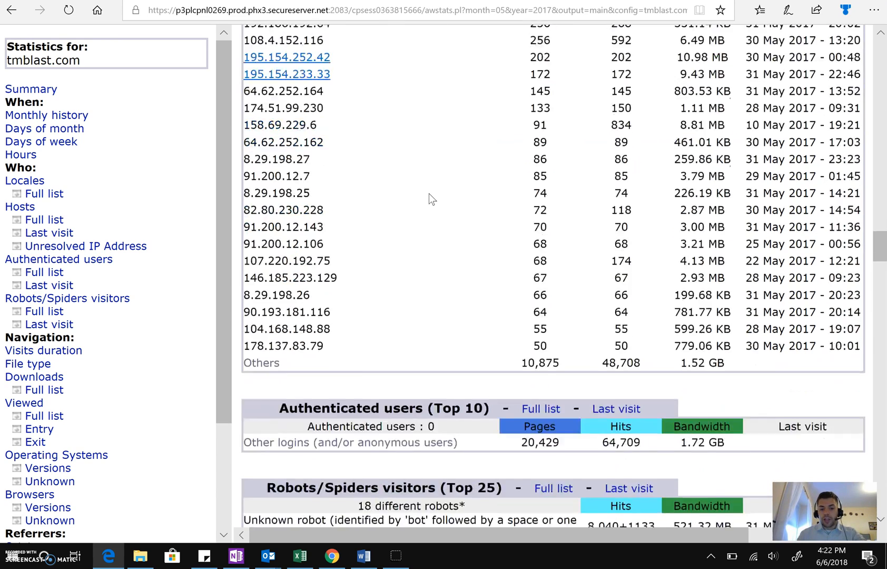
scroll(down, 3)
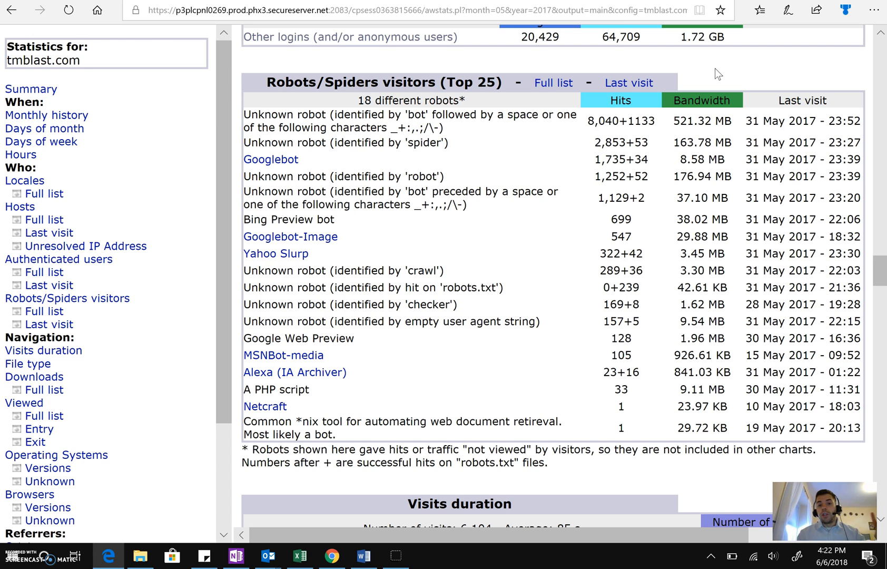
scroll(down, 3)
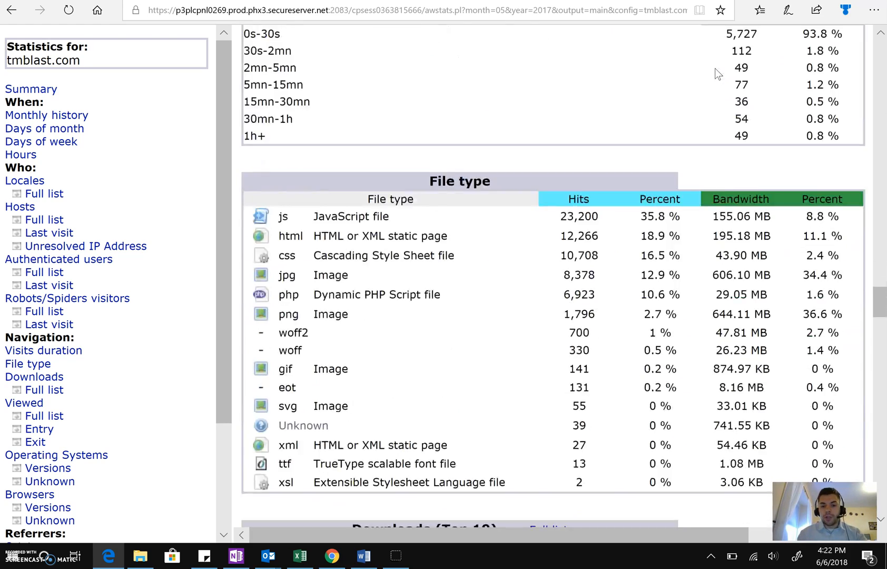
scroll(down, 3)
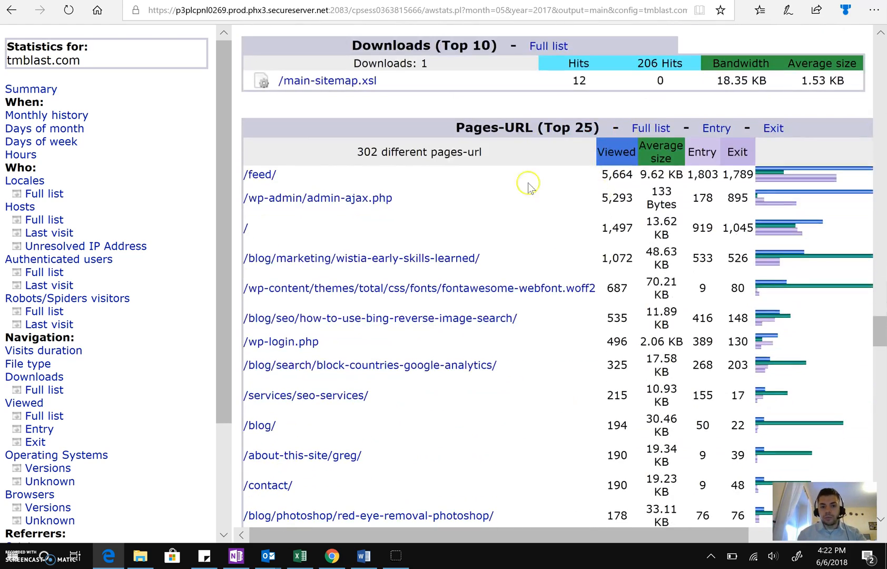
mouse_move(470, 111)
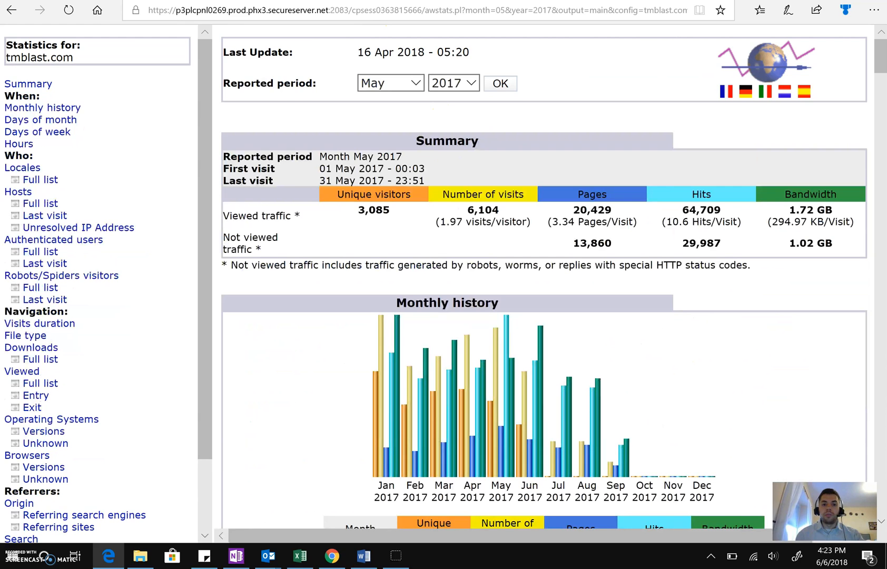
Scroll to the Sucuri Blacklist URL Paths showing /wp-admin/admin-ajax.php blocked
scroll(down, 3)
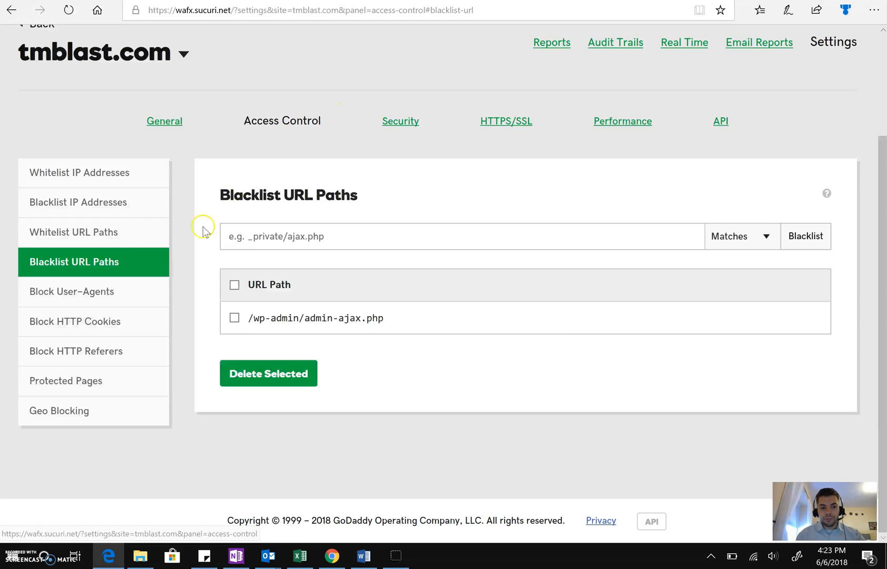
mouse_move(90, 159)
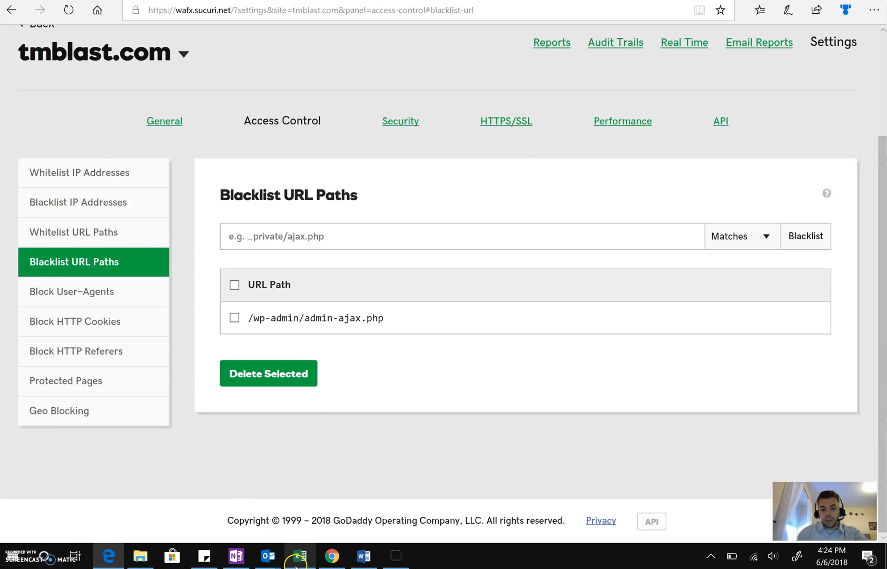
Add 2018 to the dashboard's Year slicer alongside 2015–2017
click(299, 557)
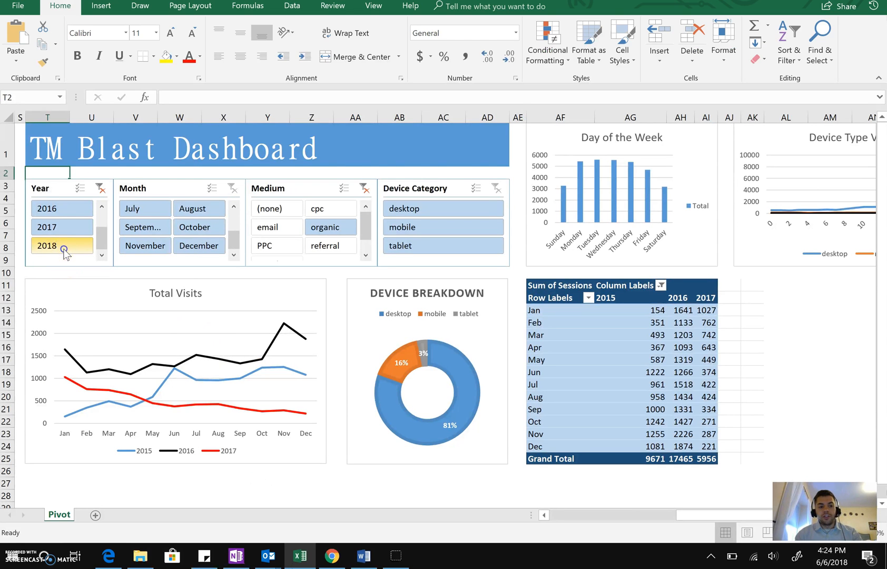
click(61, 244)
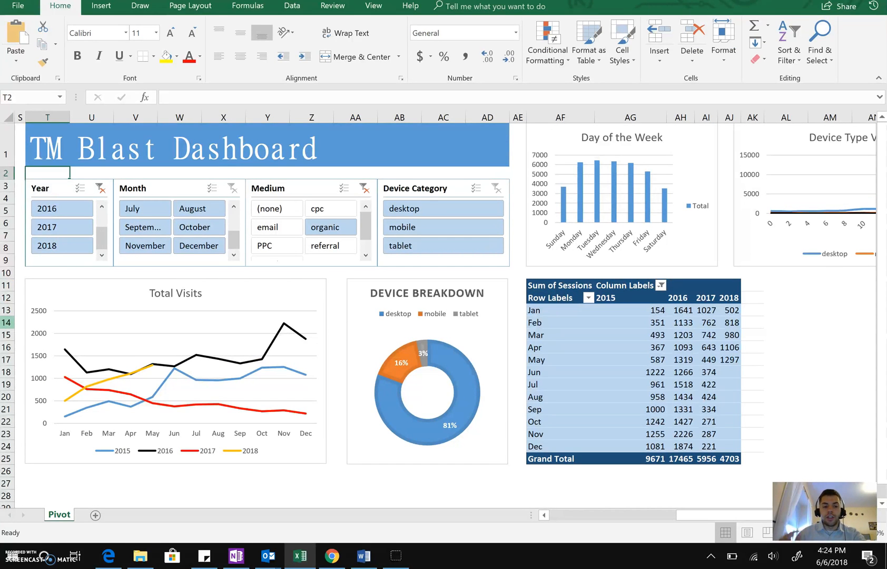